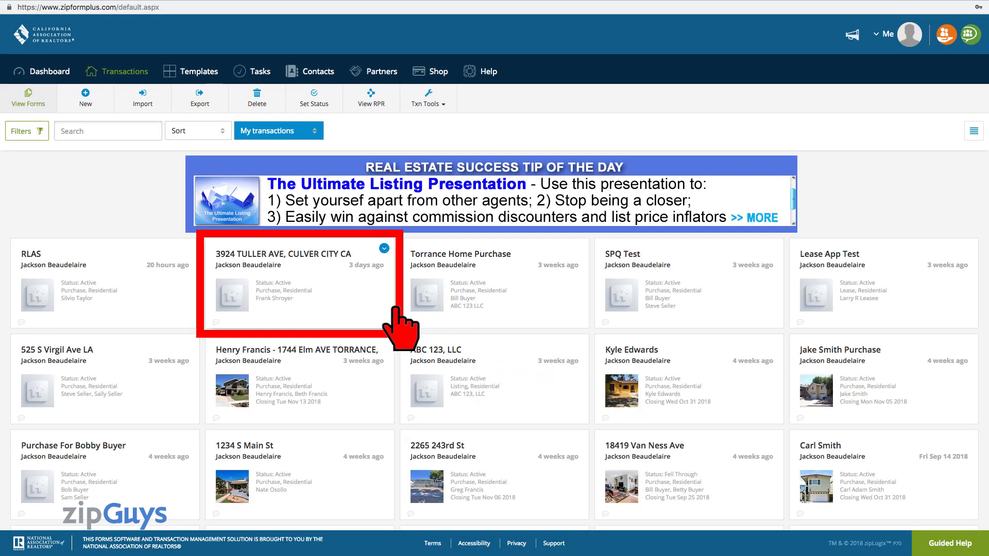
click(300, 253)
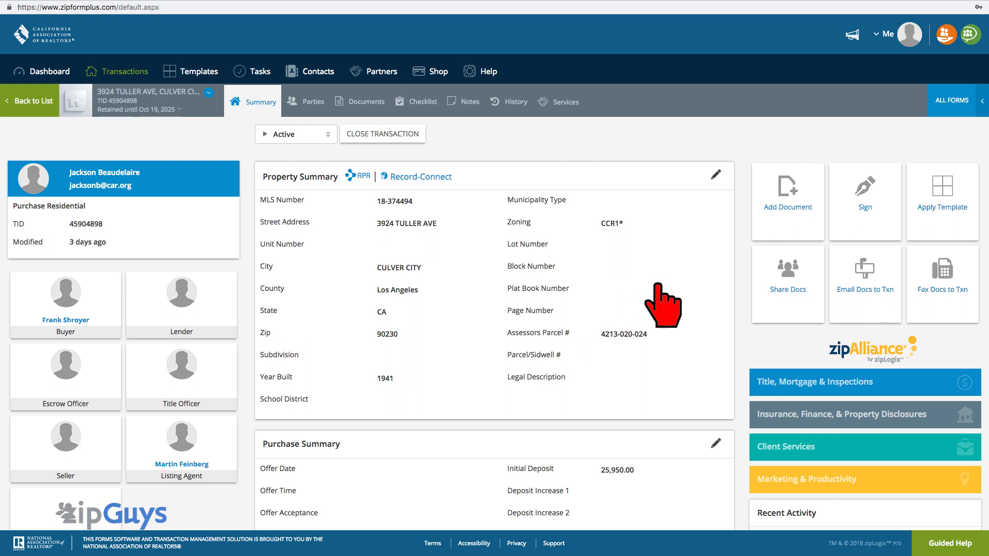
mouse_move(729, 309)
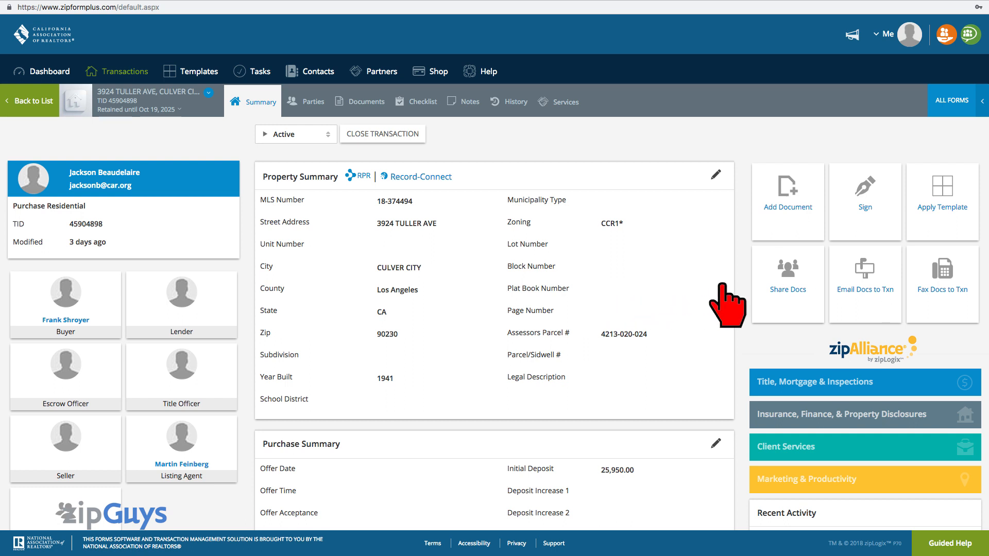
mouse_move(787, 297)
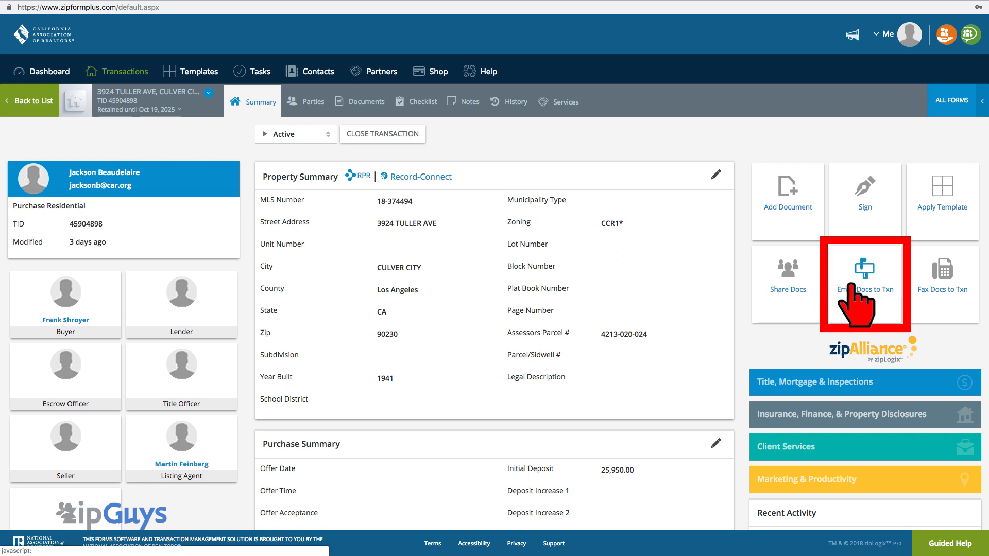
- Choose Email Docs to Txn to bring up the recipient list
click(864, 282)
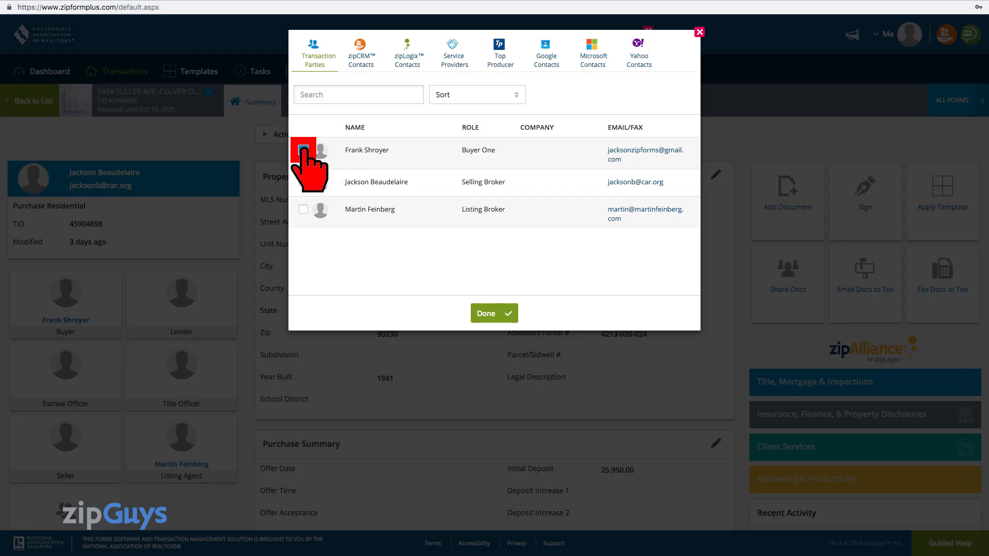
click(303, 149)
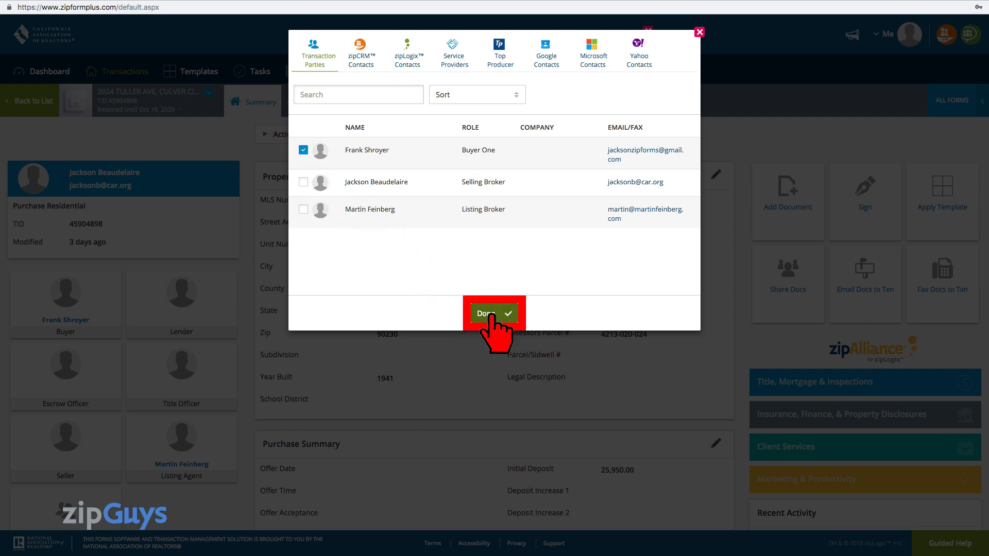
click(493, 313)
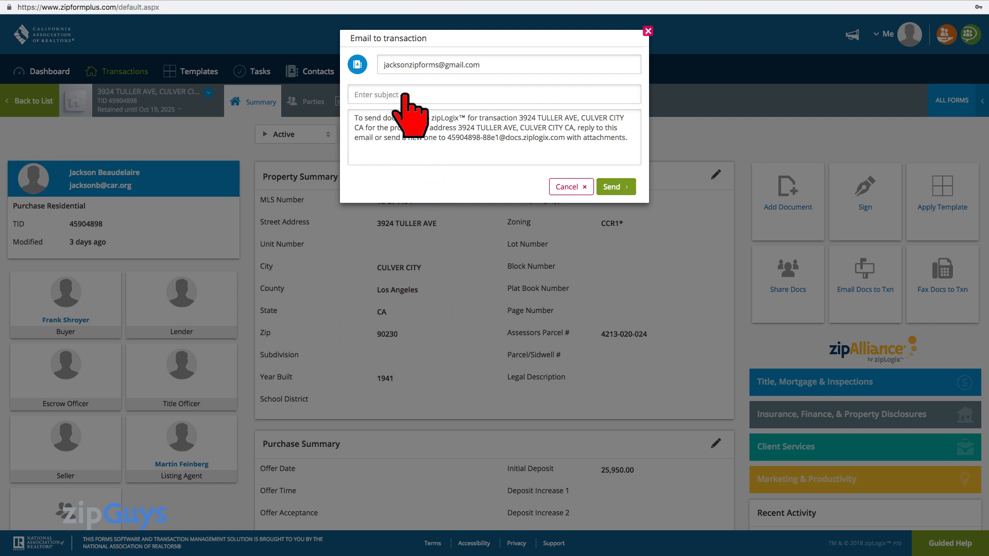
- Send the buyer the email with subject 'Transaction Email'
text(Transaction Email)
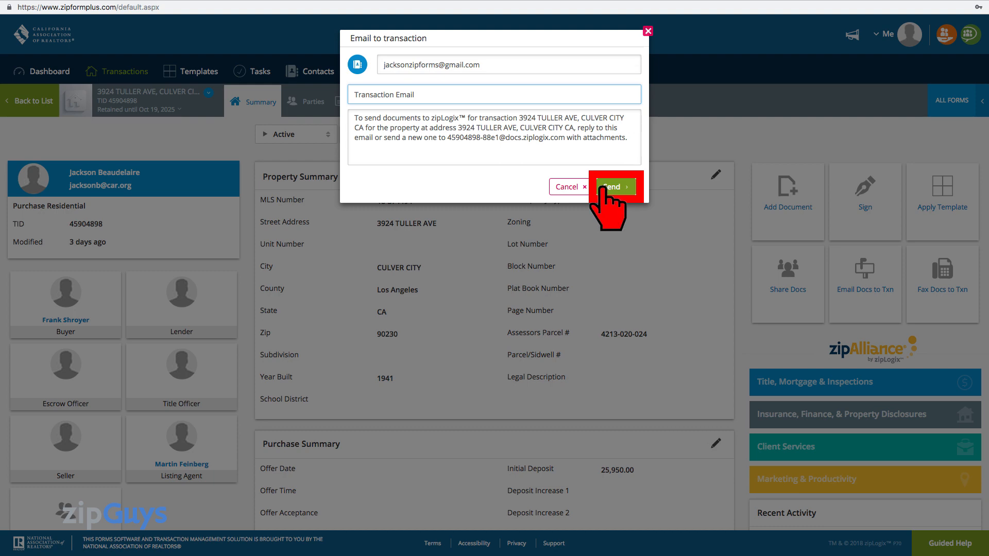
click(612, 186)
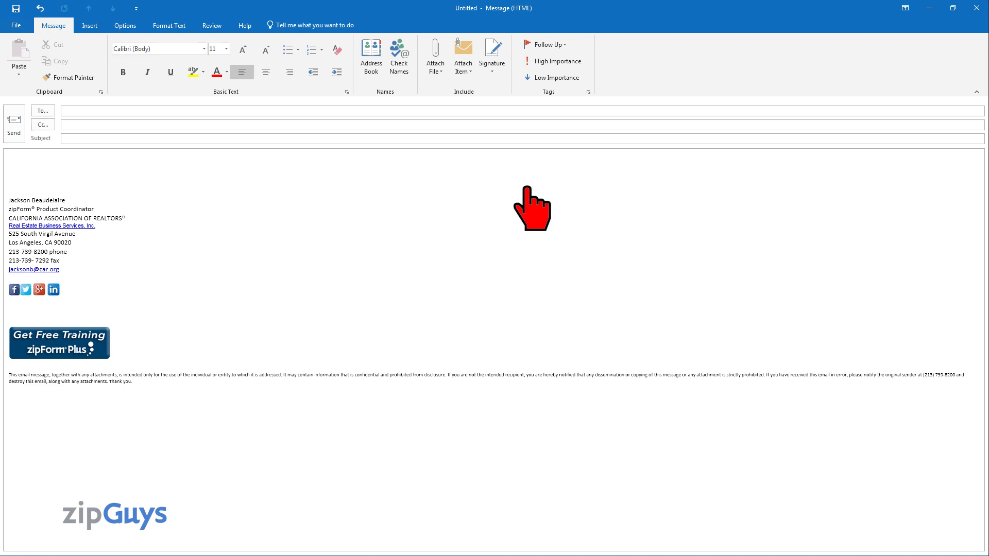
mouse_move(457, 210)
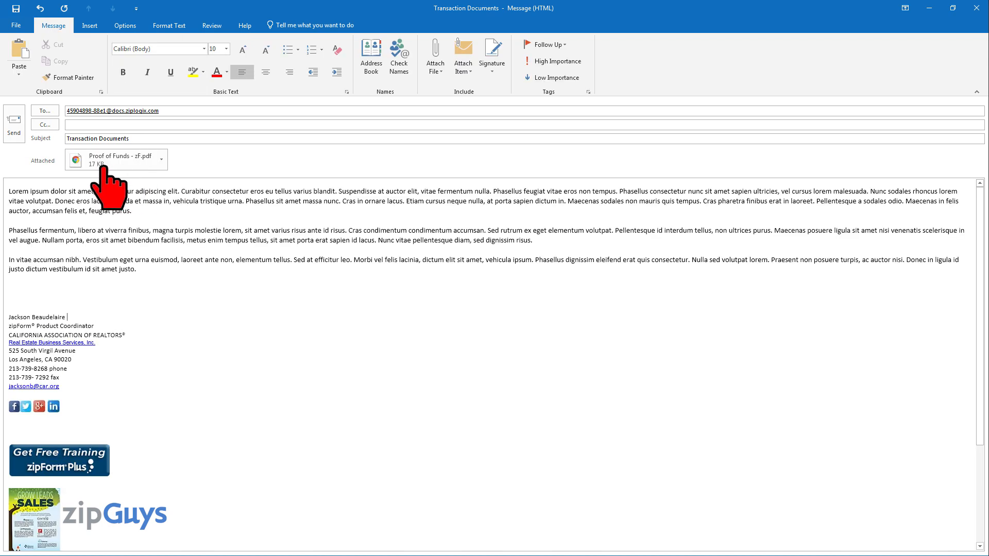
mouse_move(149, 186)
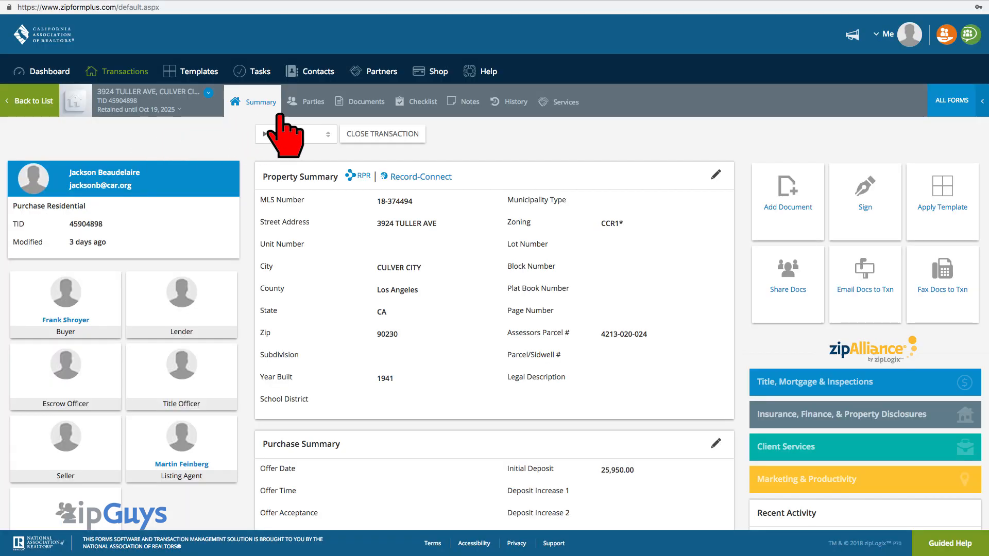
- In the Documents Inbox, preview the Transaction Documents message and the Proof of Funds PDF
click(366, 101)
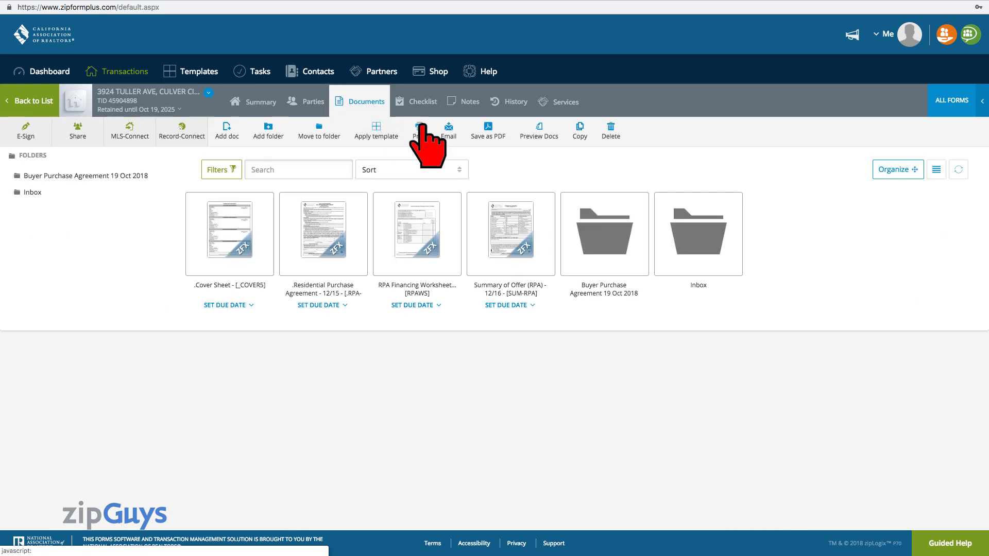
mouse_move(606, 217)
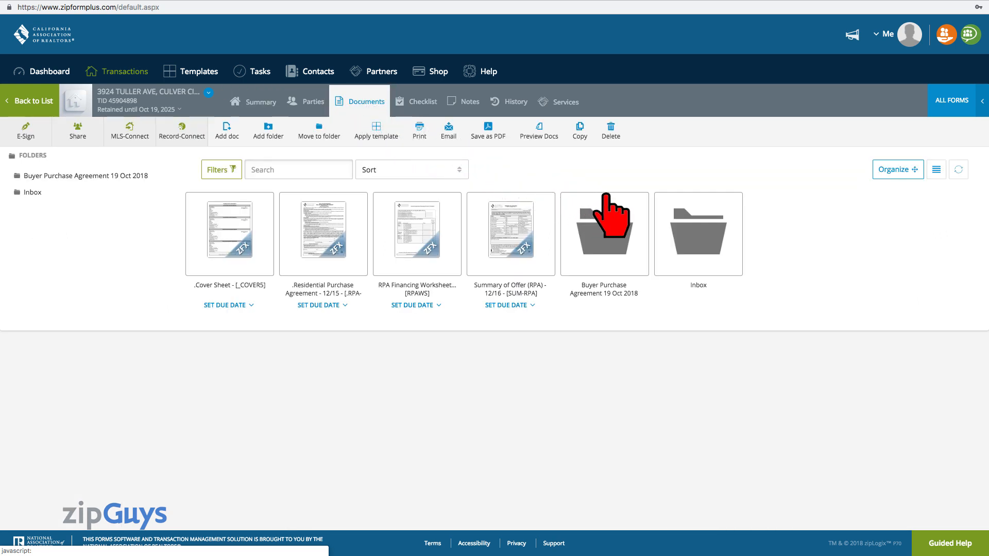
click(698, 234)
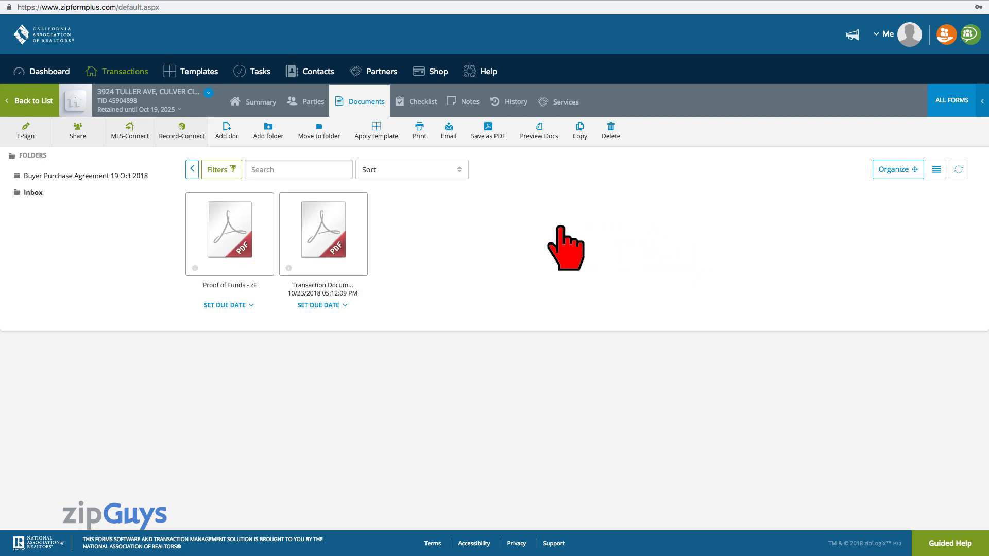
mouse_move(375, 246)
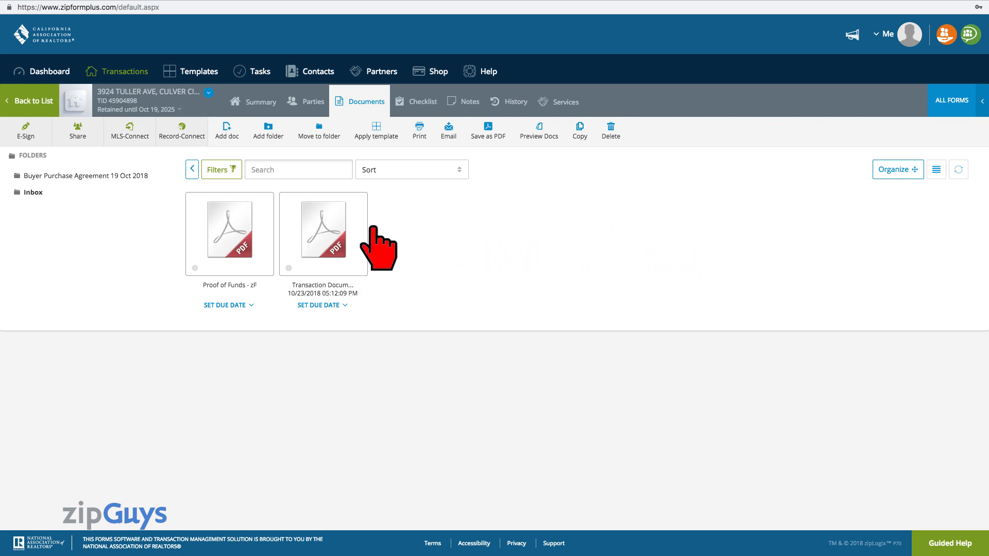
click(323, 233)
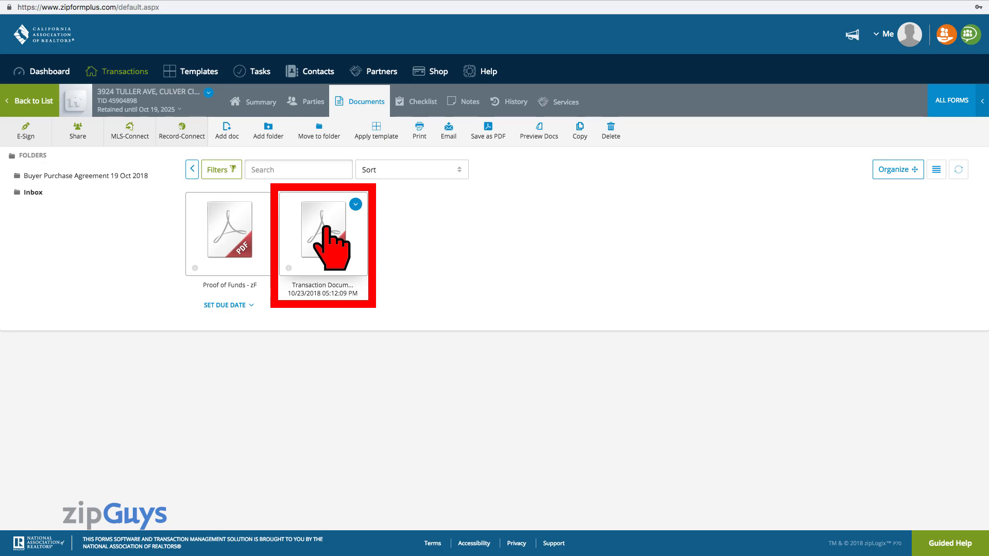
click(322, 234)
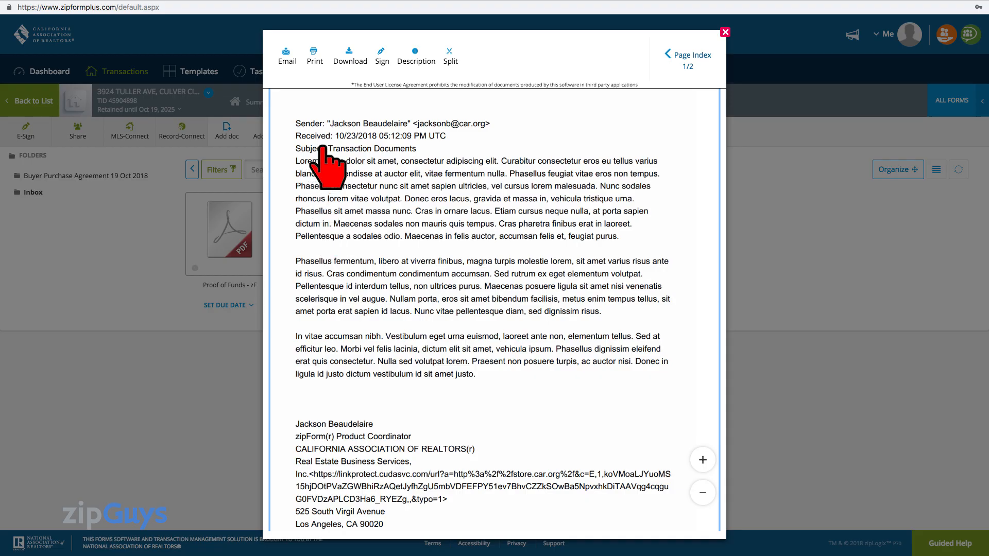
mouse_move(461, 259)
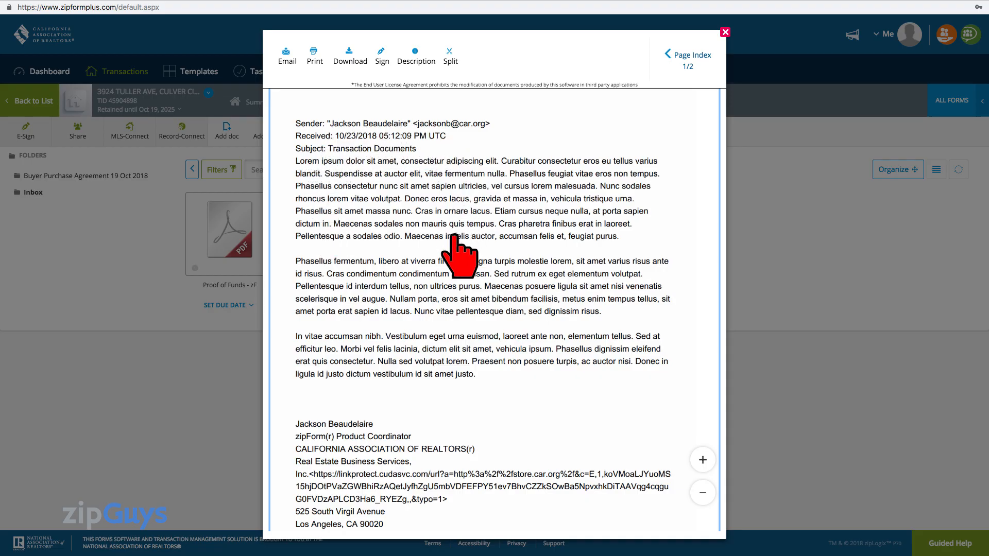
mouse_move(447, 356)
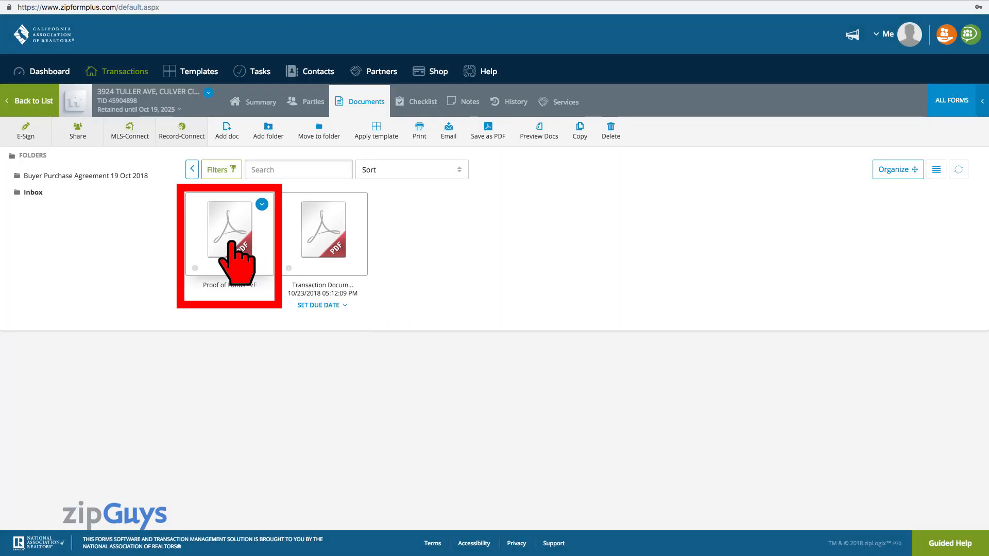
click(228, 228)
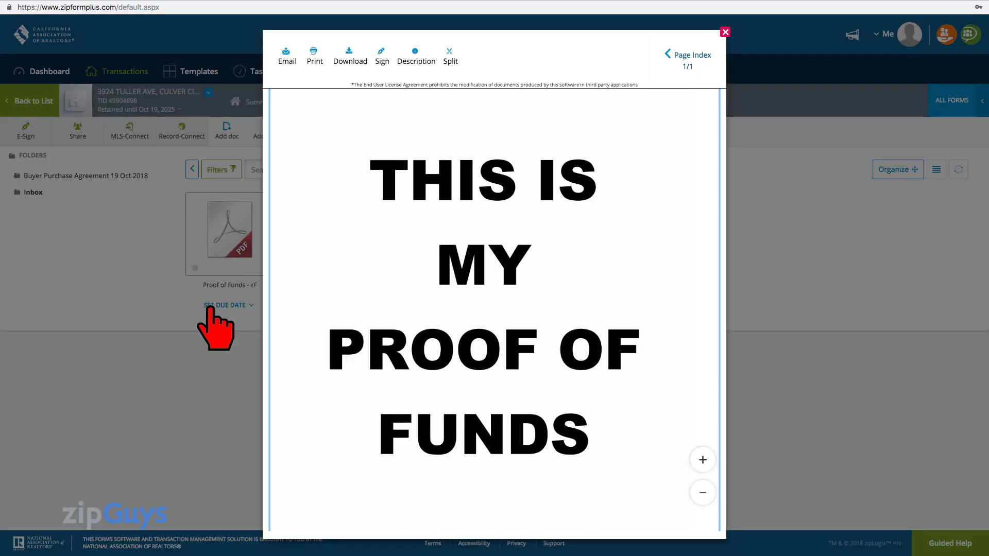